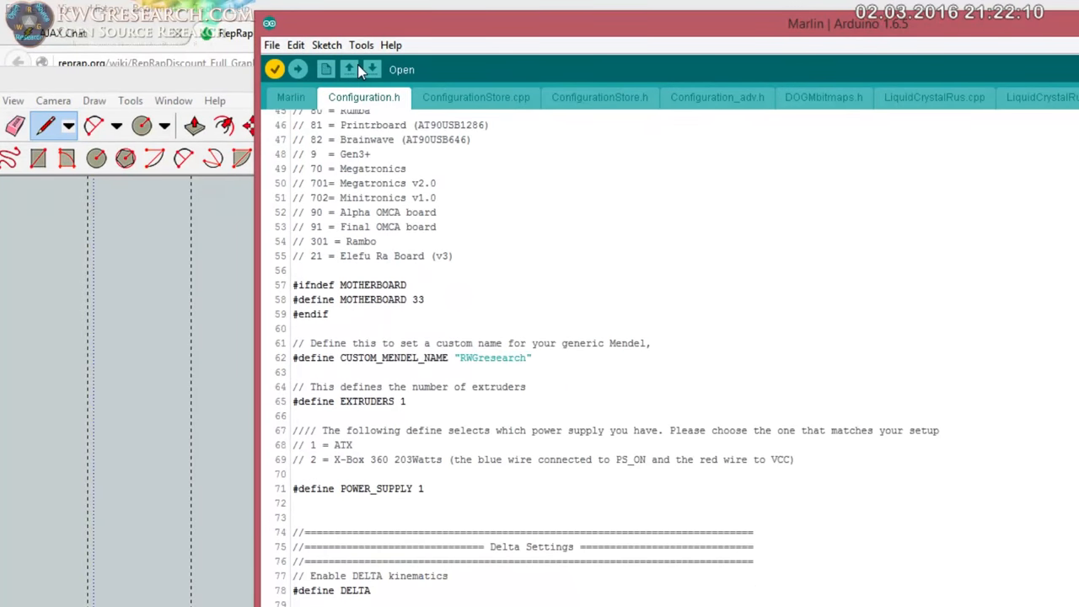
Step: Verify the Marlin sketch and view the u8glib errors in the dogm font data file
{"action": "scroll", "scroll_direction": "down", "scroll_amount": 3}
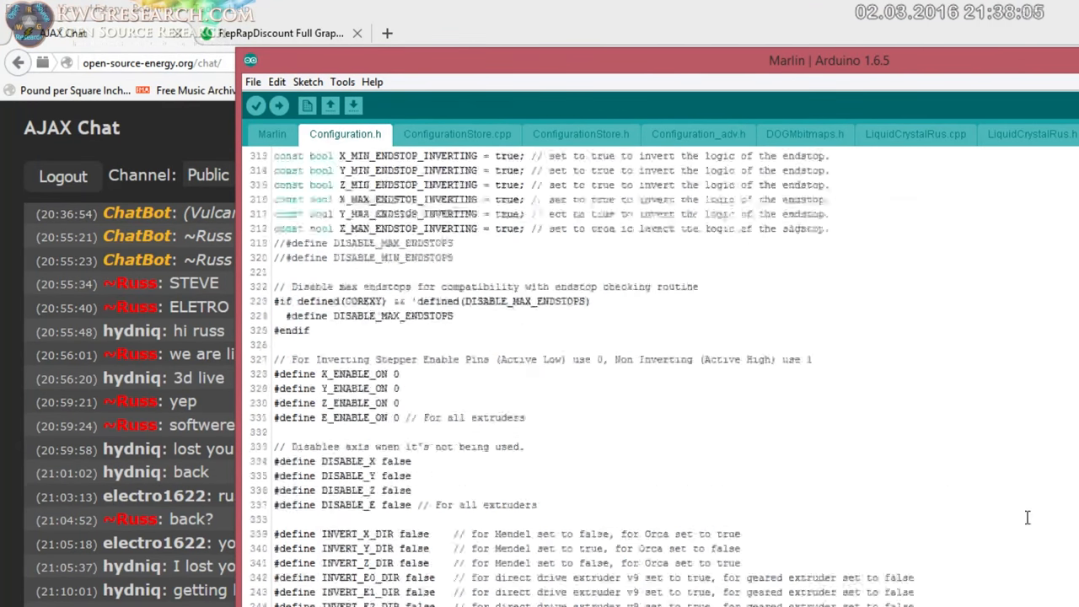
{"action": "left_click", "coordinate": [256, 104]}
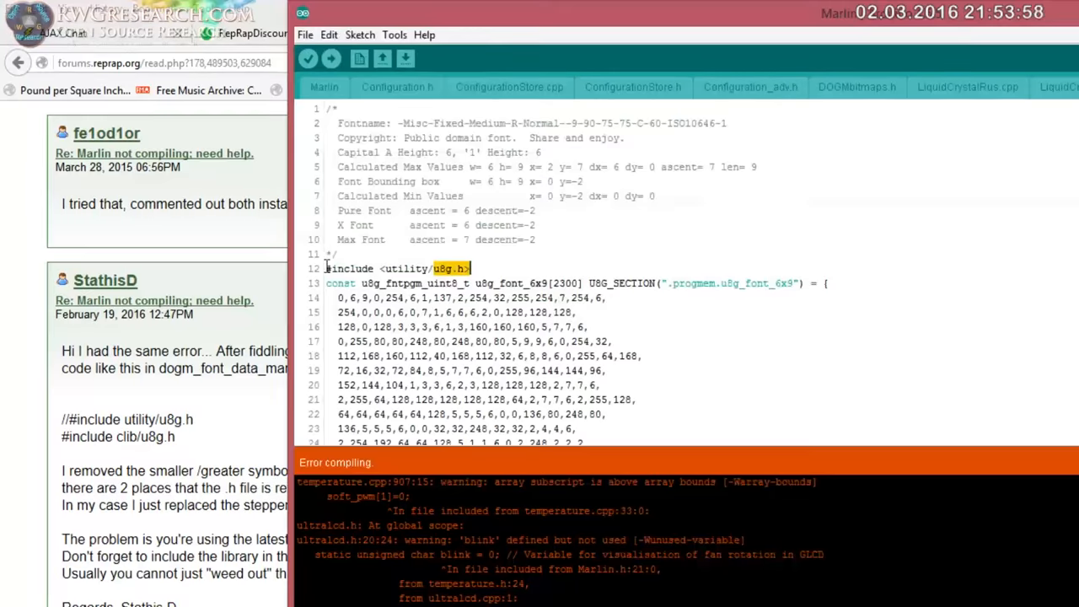
{"action": "left_click", "coordinate": [361, 34]}
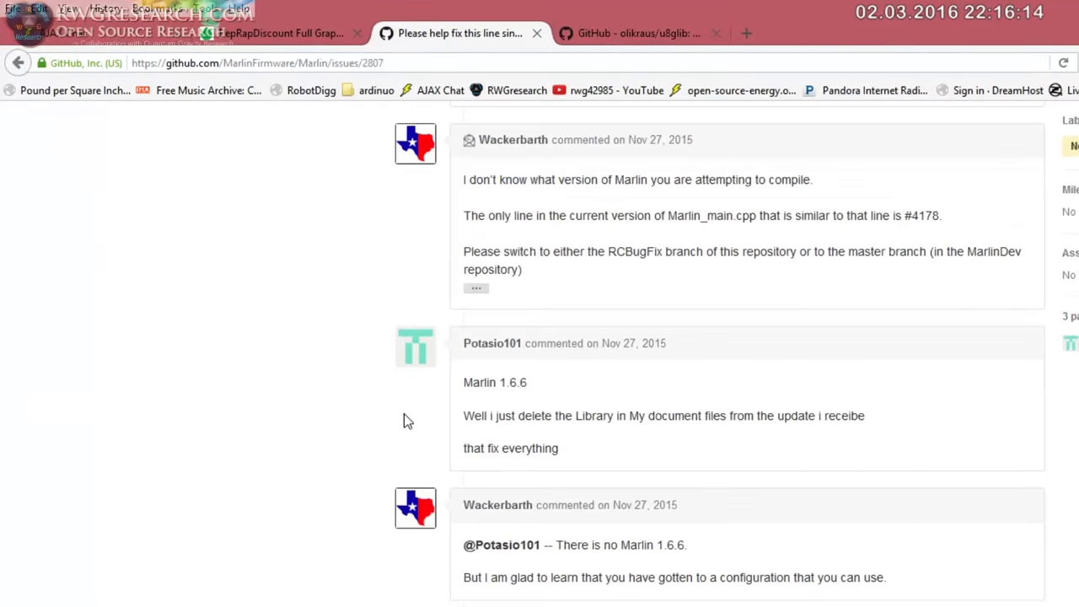
Step: Read the Marlin GitHub issue, then inspect the downloaded Printrun-master archive
{"action": "left_click", "coordinate": [458, 33]}
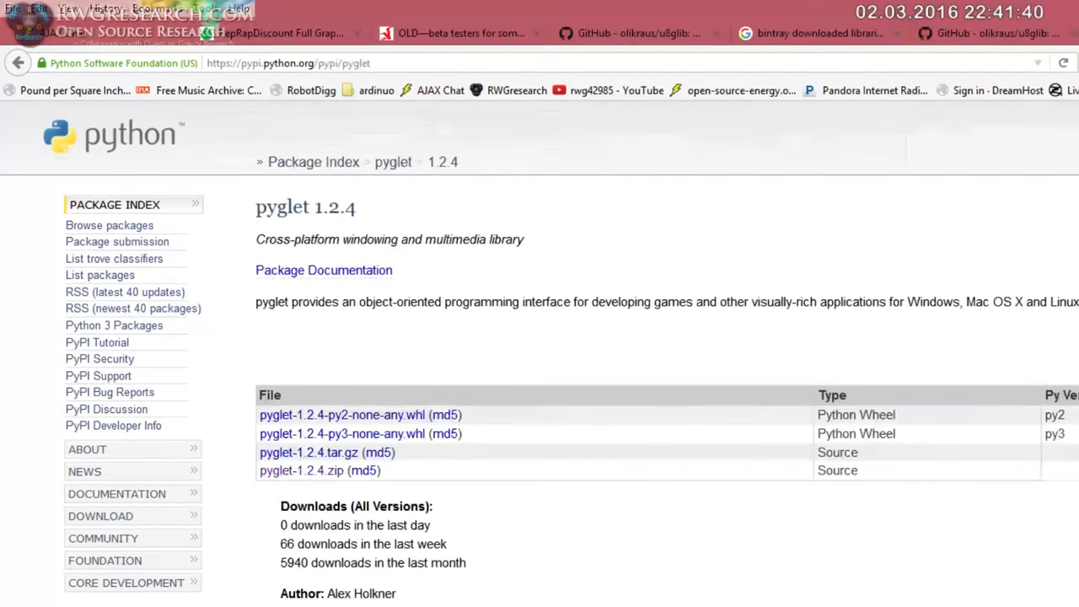
{"action": "right_click", "coordinate": [466, 393]}
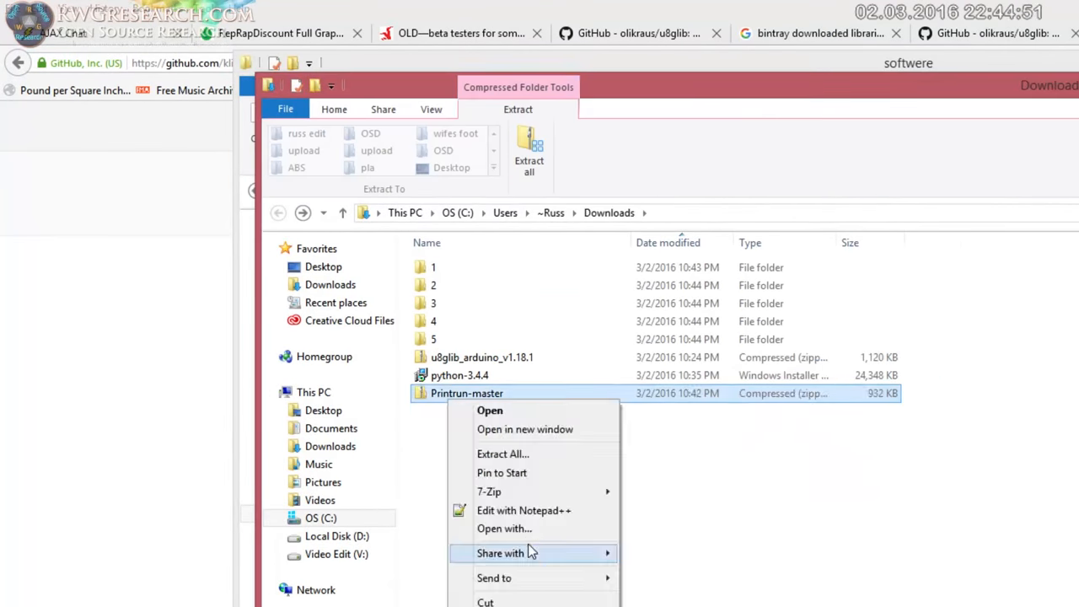